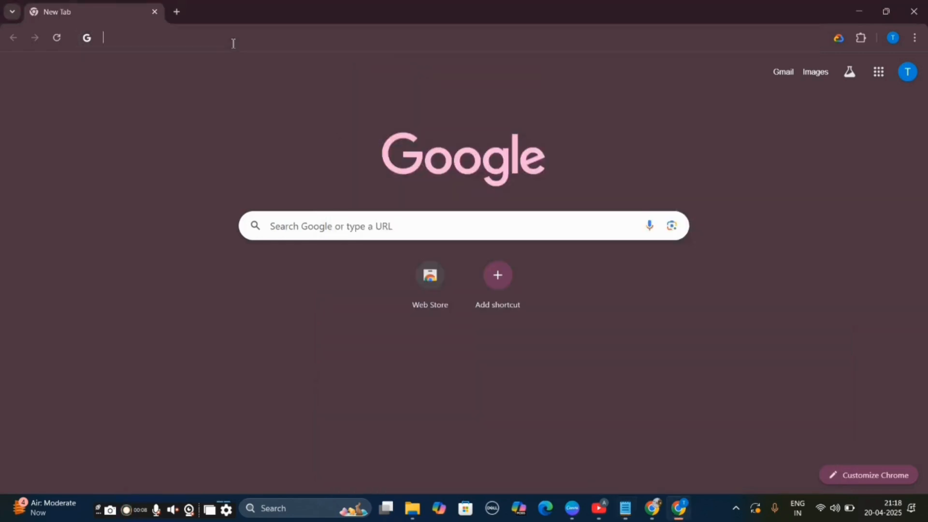
Load the GSP282 catalog search URL and copy the campaign code from Notepad.
type("https://www.cloudskillsboost.google/catalog?keywords=GSP282&event=Your")
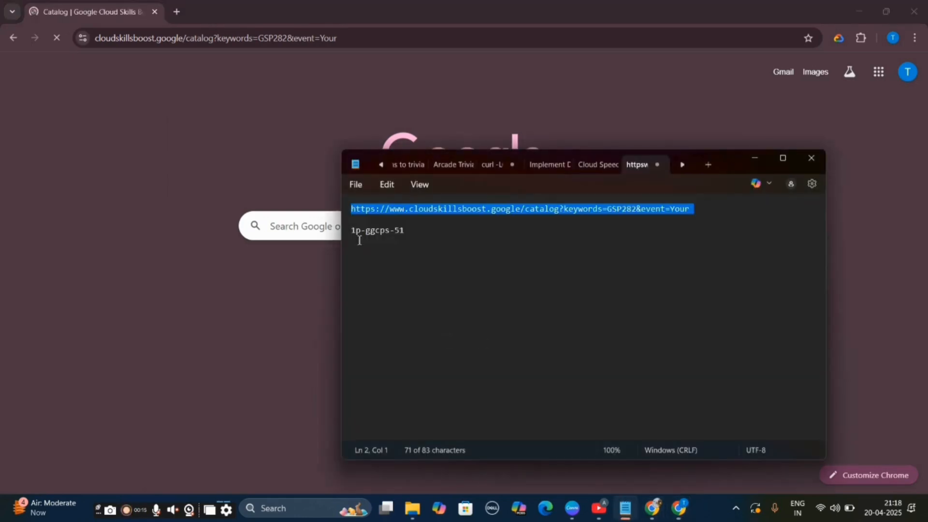
double_click(377, 230)
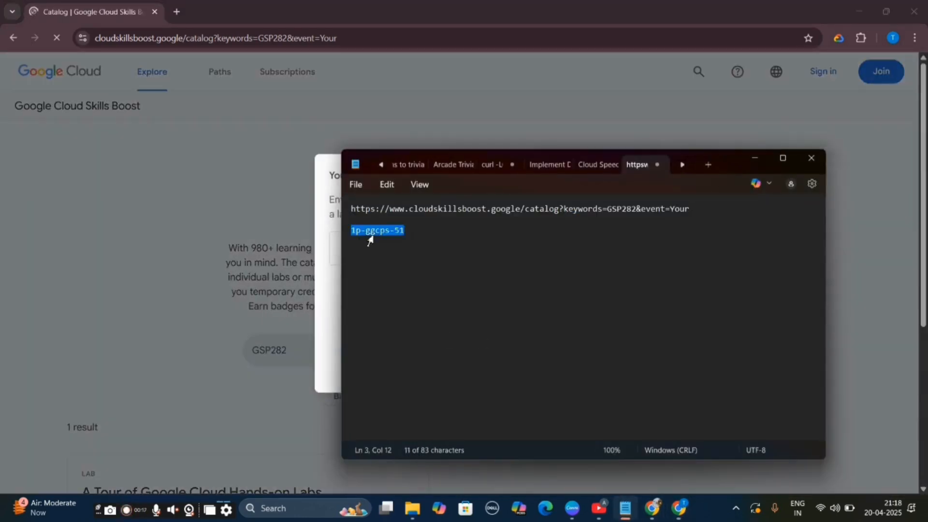
right_click(378, 230)
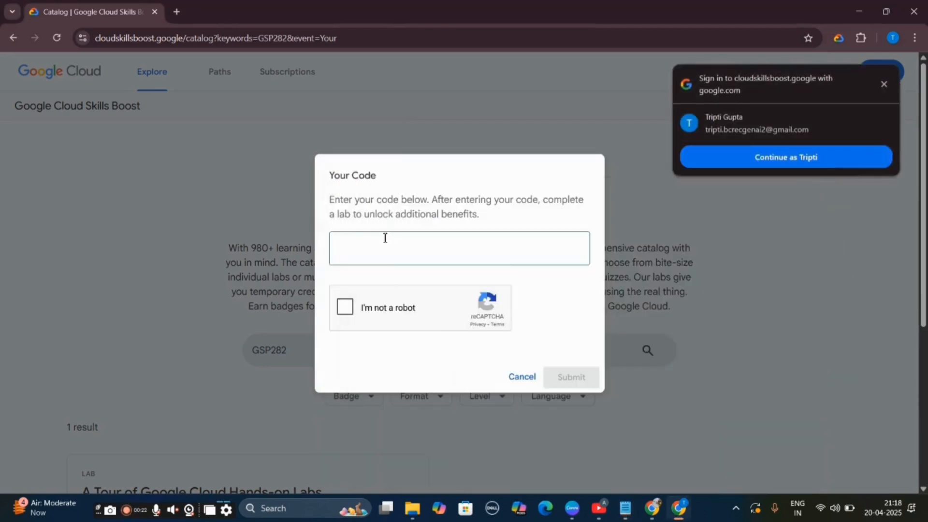
Enter campaign code 1p-ggcps-51, pass the robot check, and submit it.
type("1p-ggcps-51")
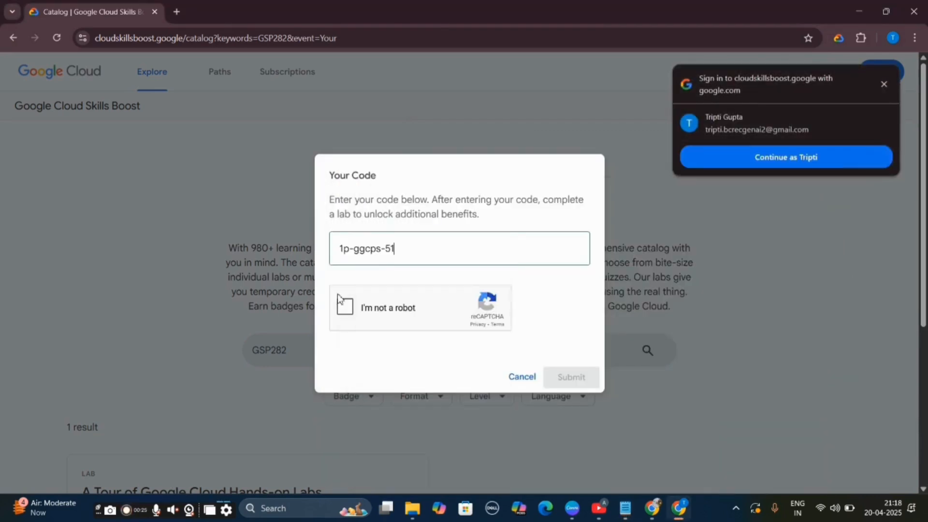
left_click(344, 308)
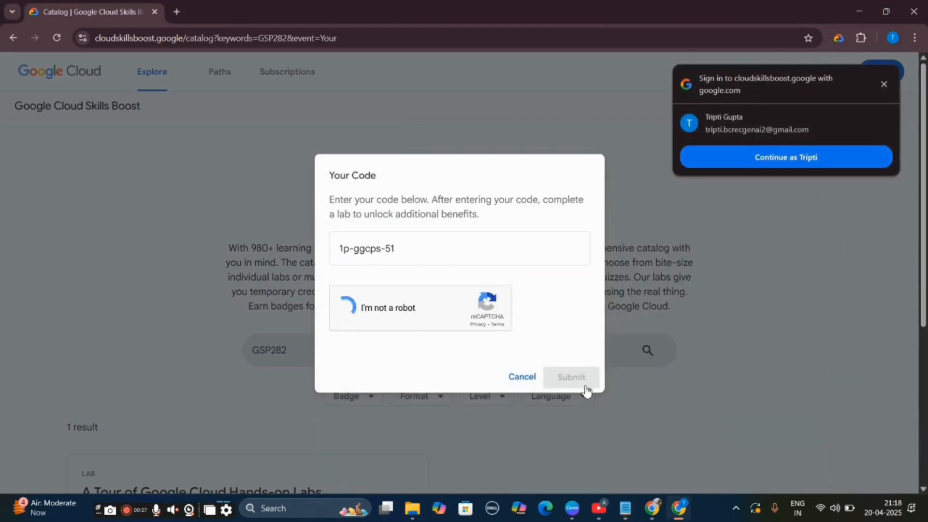
left_click(348, 307)
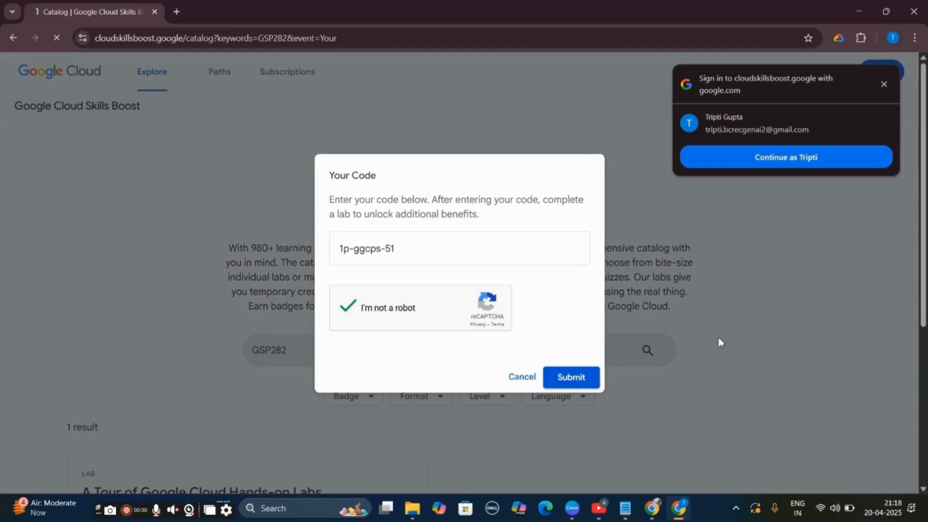
left_click(570, 378)
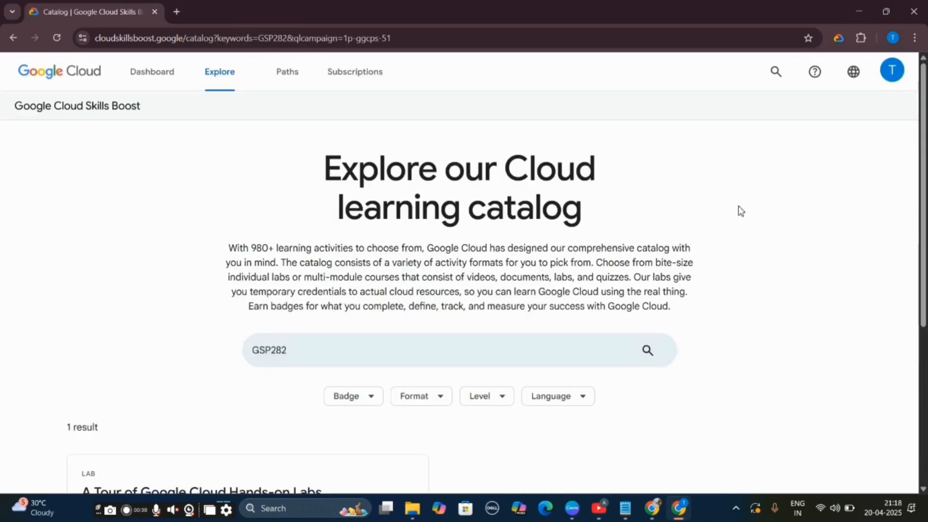
Open the 'A Tour of Google Cloud Hands-on Labs' page from the GSP282 result.
scroll("down", 3)
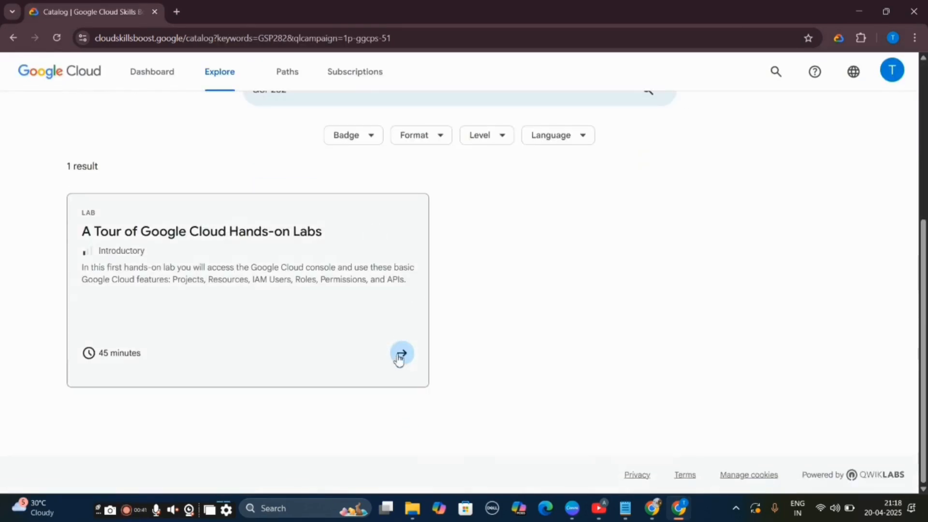
left_click(892, 71)
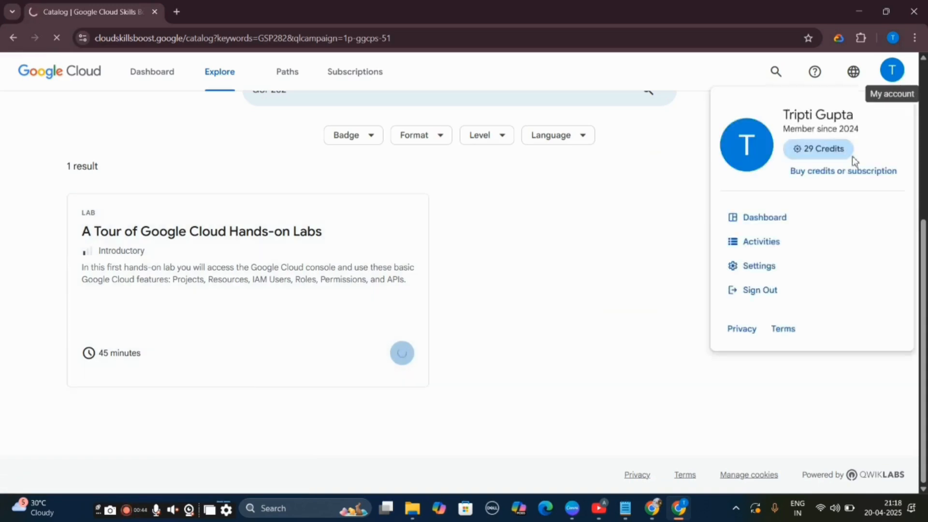
left_click(528, 235)
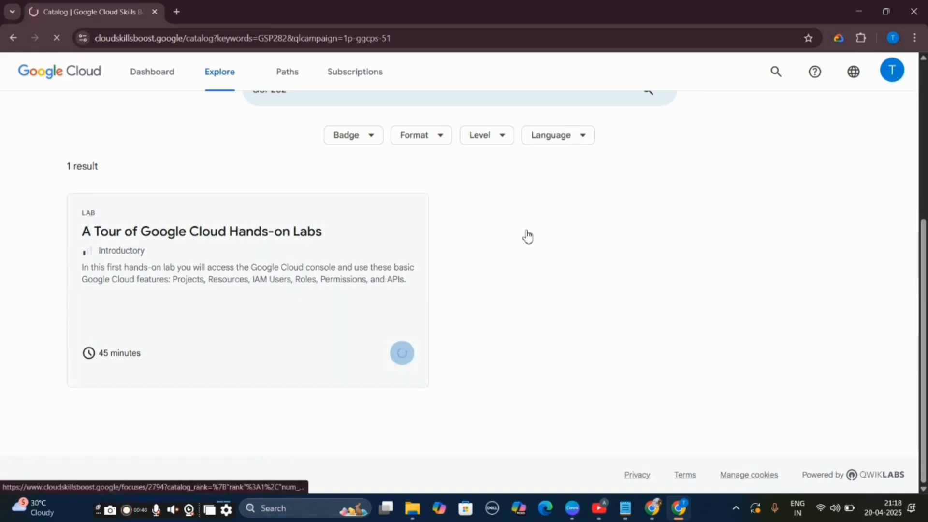
scroll("up", 3)
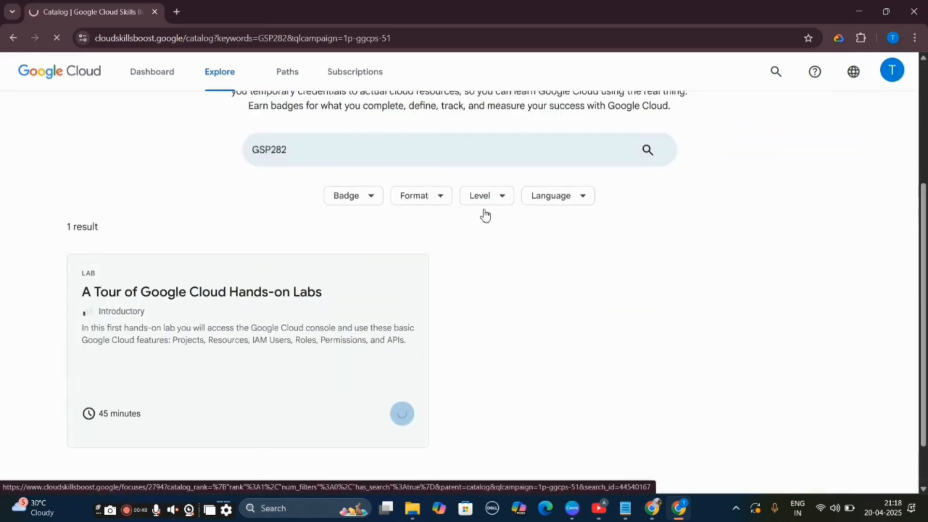
left_click(201, 292)
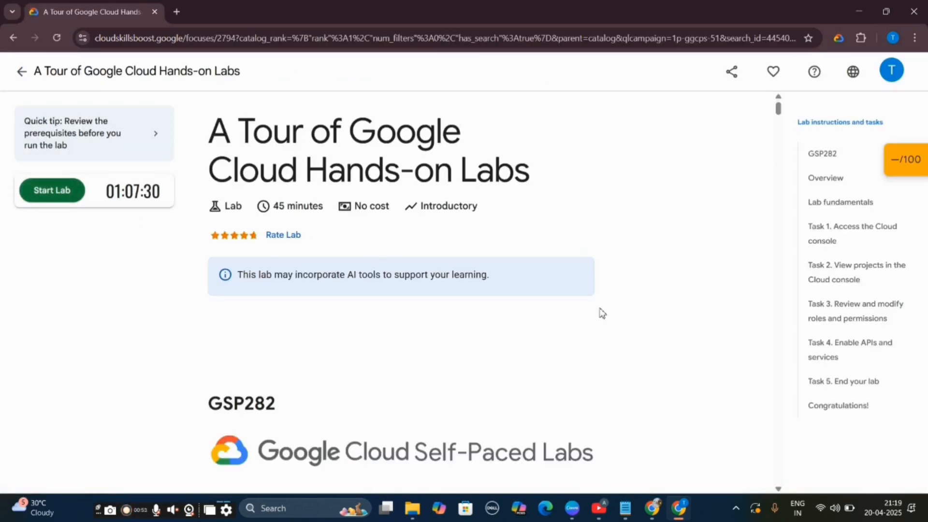
Start the lab and copy the temporary lab username.
left_click(51, 190)
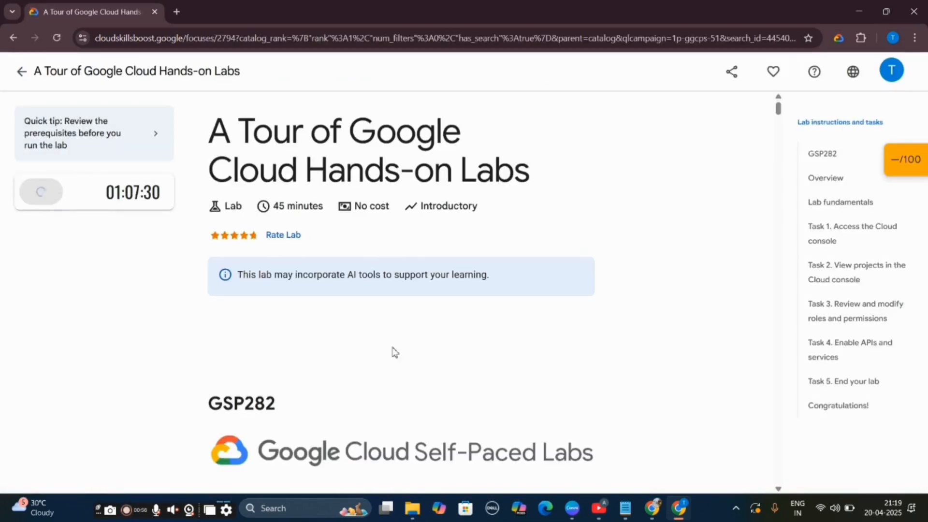
mouse_move(247, 330)
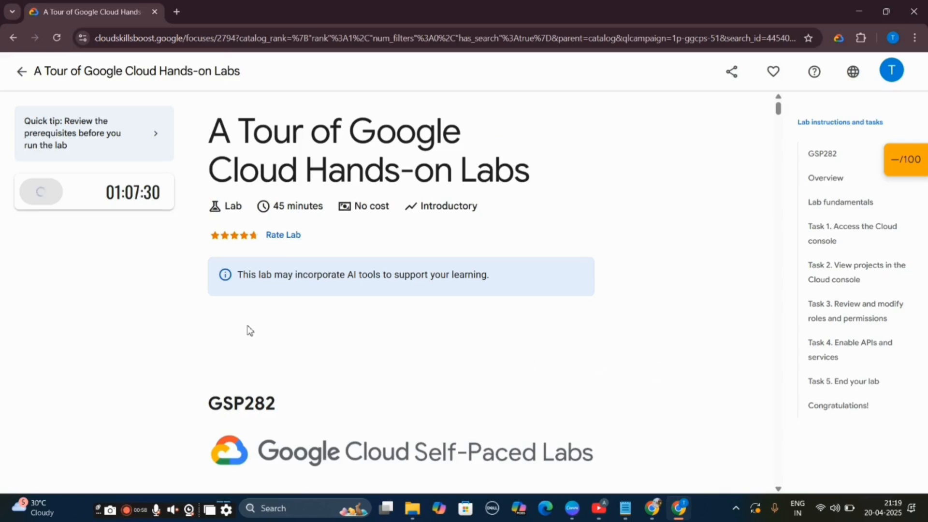
mouse_move(333, 346)
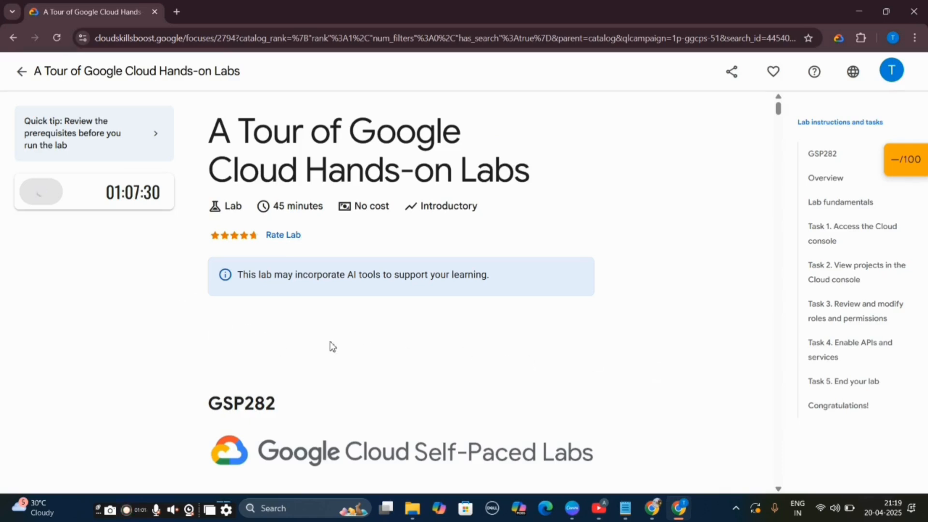
left_click(40, 192)
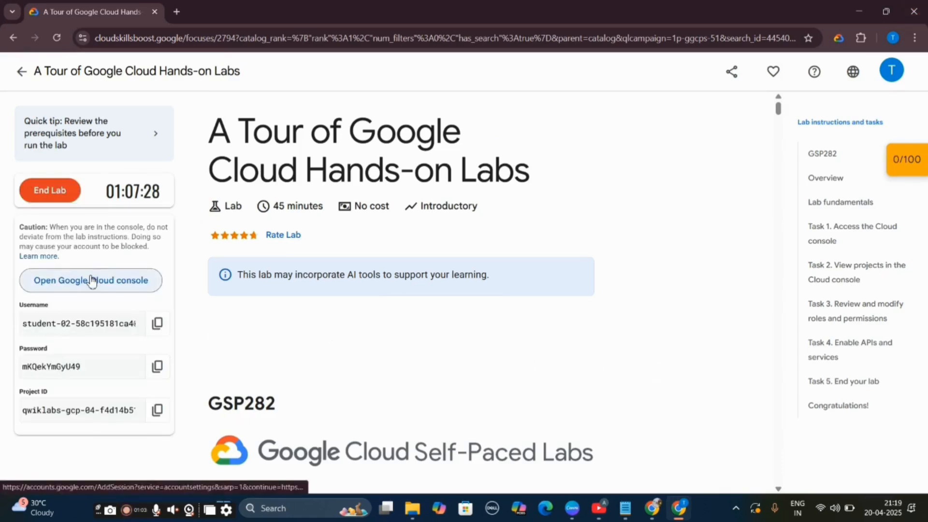
left_click(158, 323)
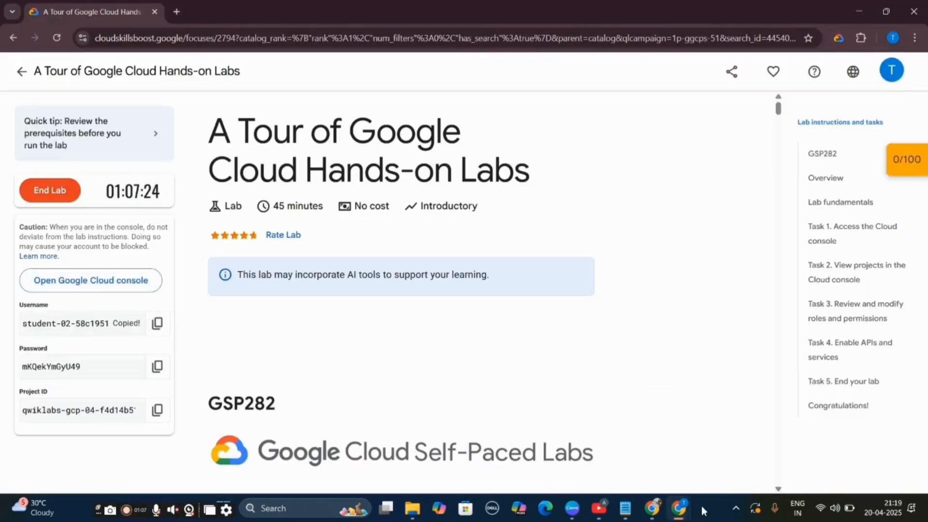
Sign in with the lab student username and password, and accept the new-account terms.
right_click(630, 219)
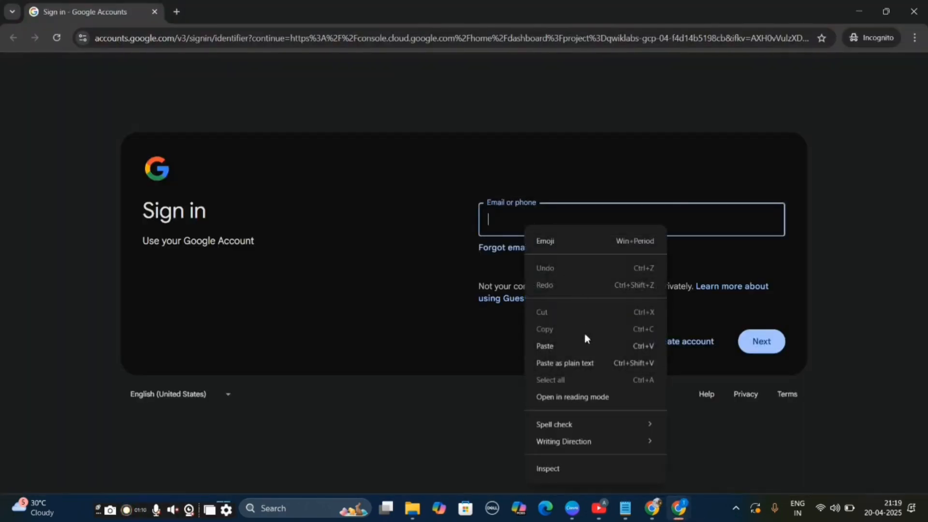
left_click(544, 346)
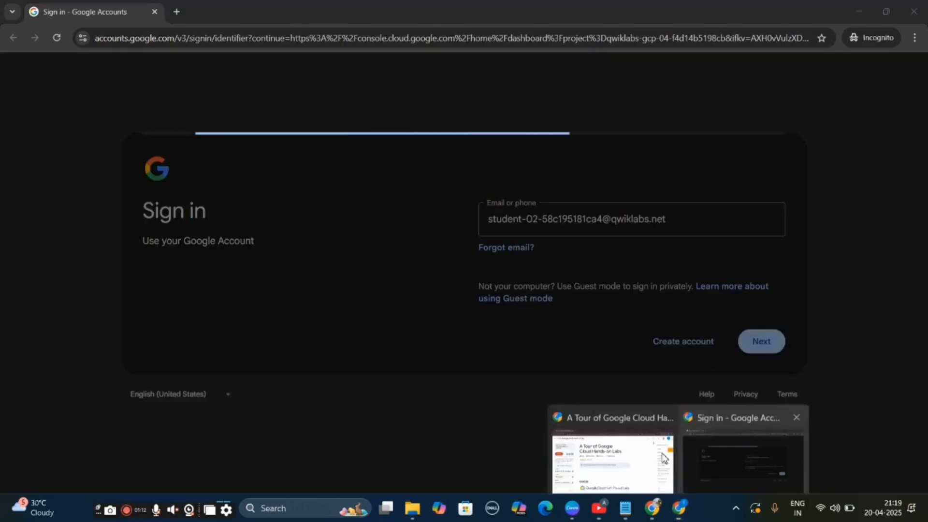
left_click(612, 461)
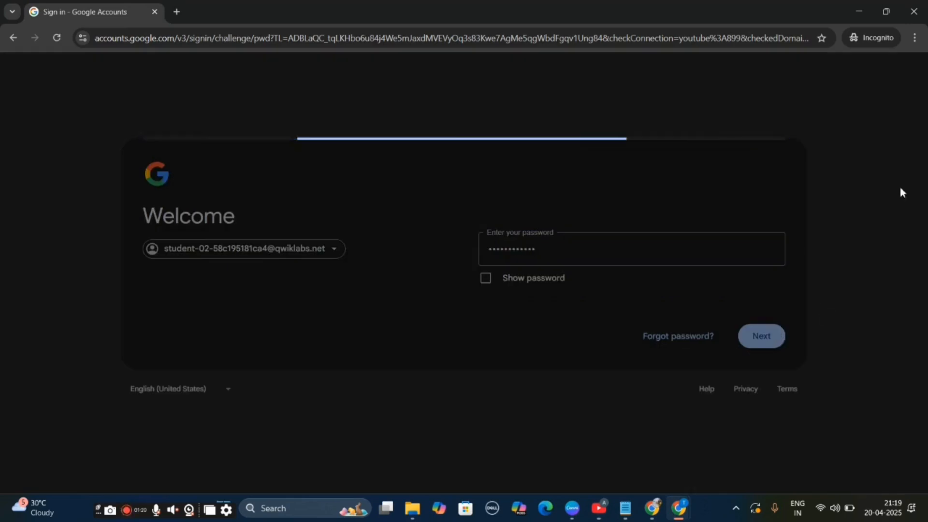
left_click(761, 336)
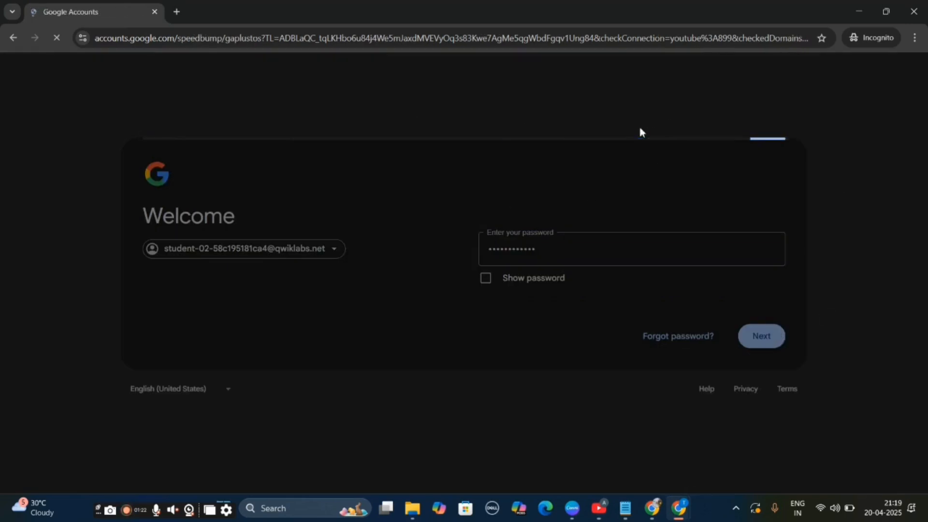
left_click(760, 336)
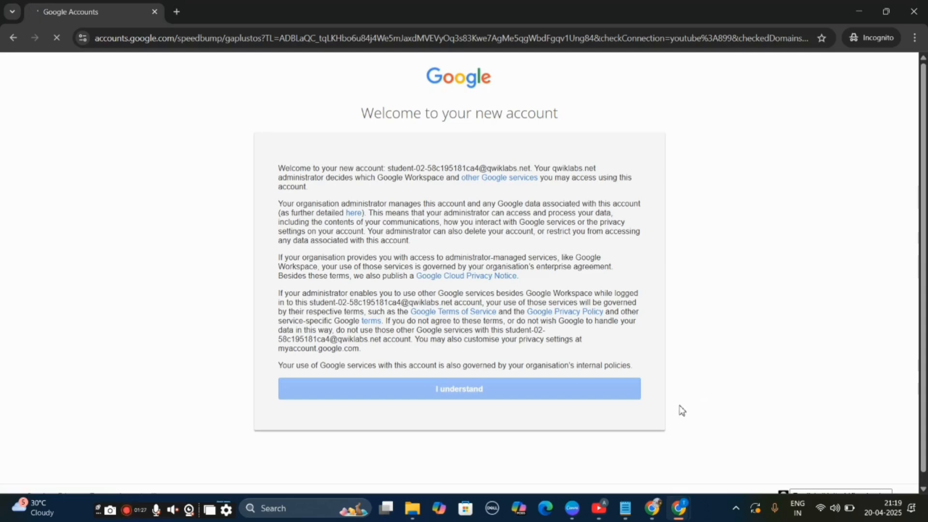
left_click(459, 388)
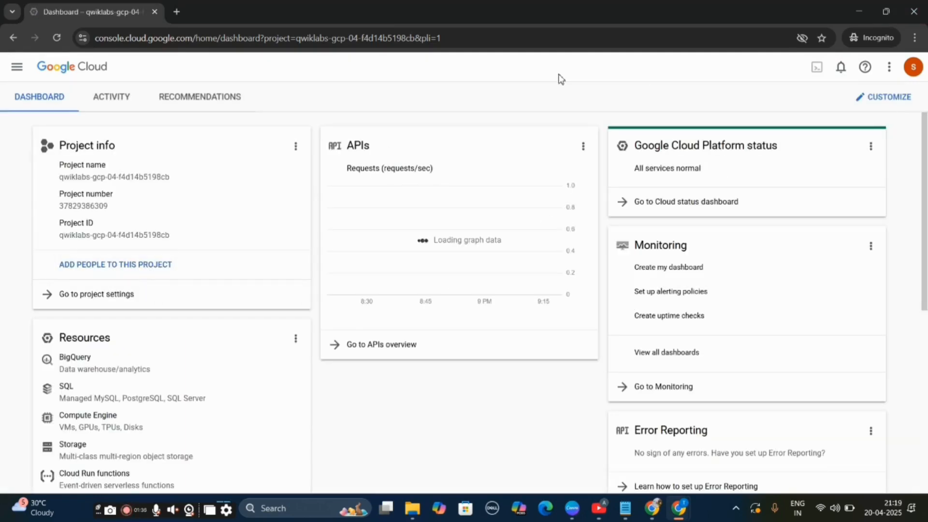
Let the qwiklabs project's Cloud Console dashboard finish loading.
left_click(16, 66)
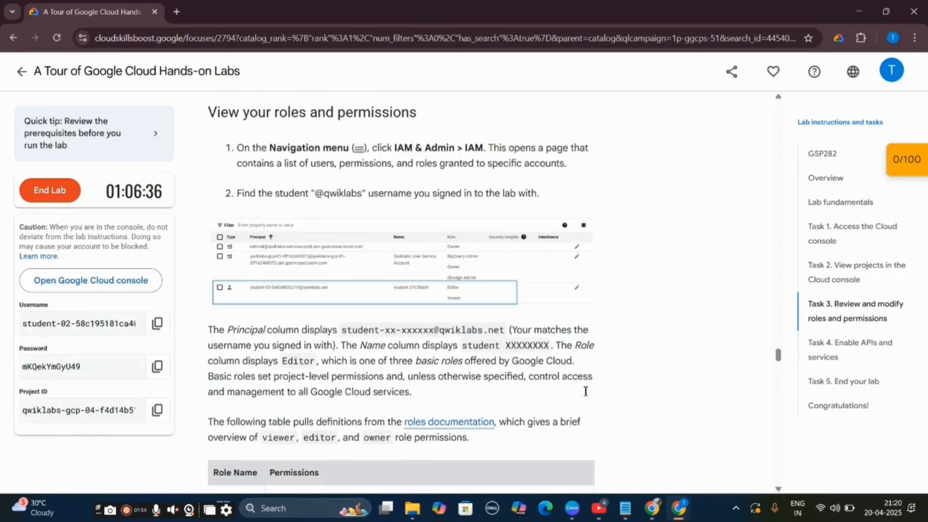
Scroll the lab instructions to Task 3, View your roles and permissions.
scroll("down", 3)
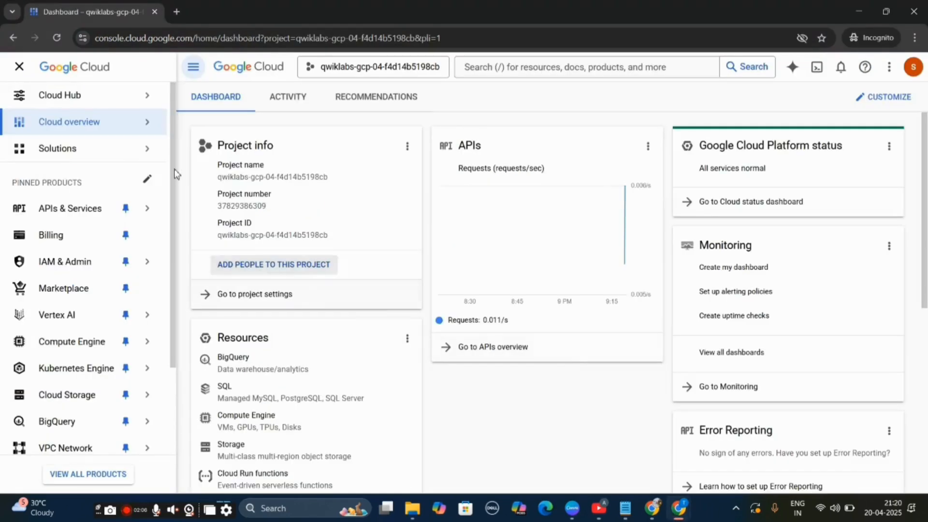
Go to IAM & Admin > IAM, check the instructions, and select the student principal's row.
left_click(148, 262)
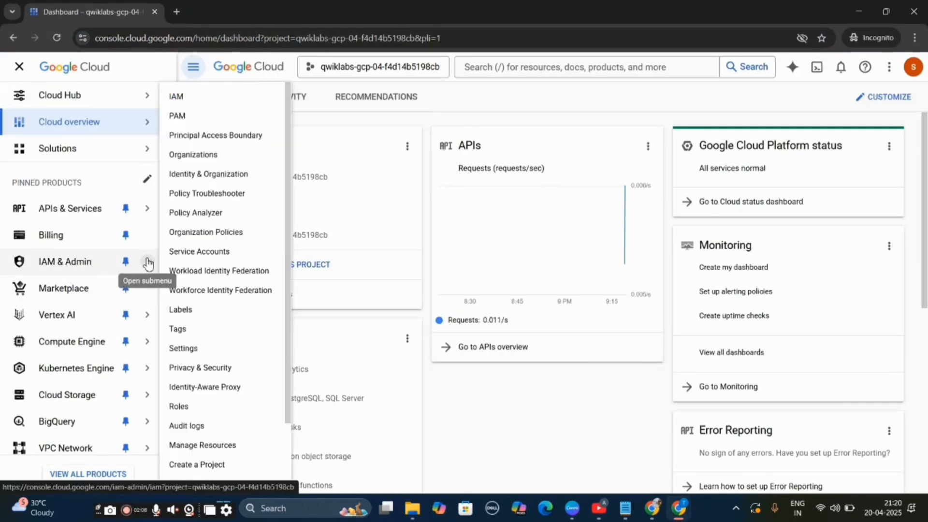
left_click(175, 96)
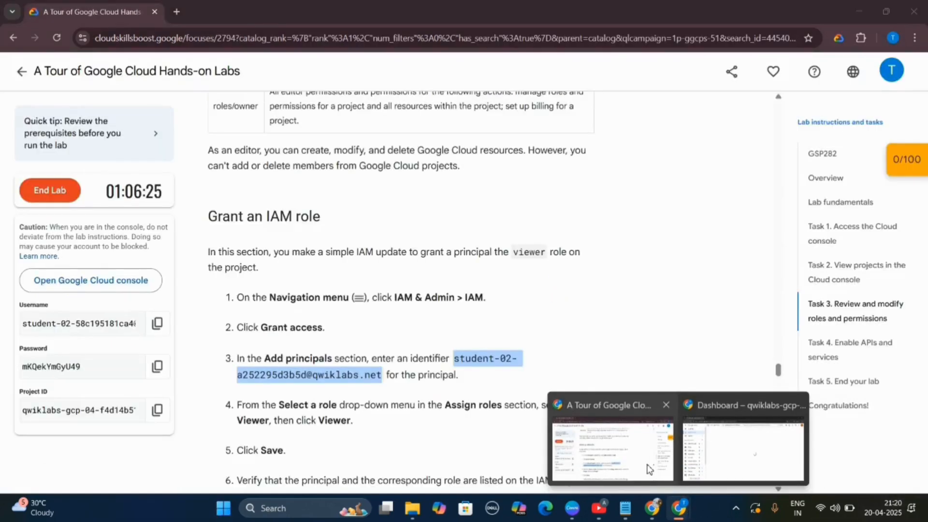
left_click(743, 441)
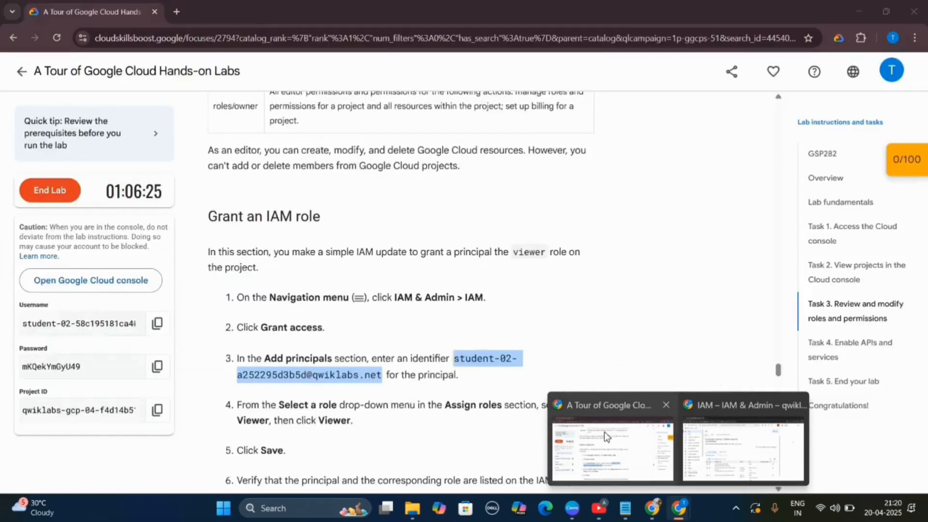
left_click(741, 438)
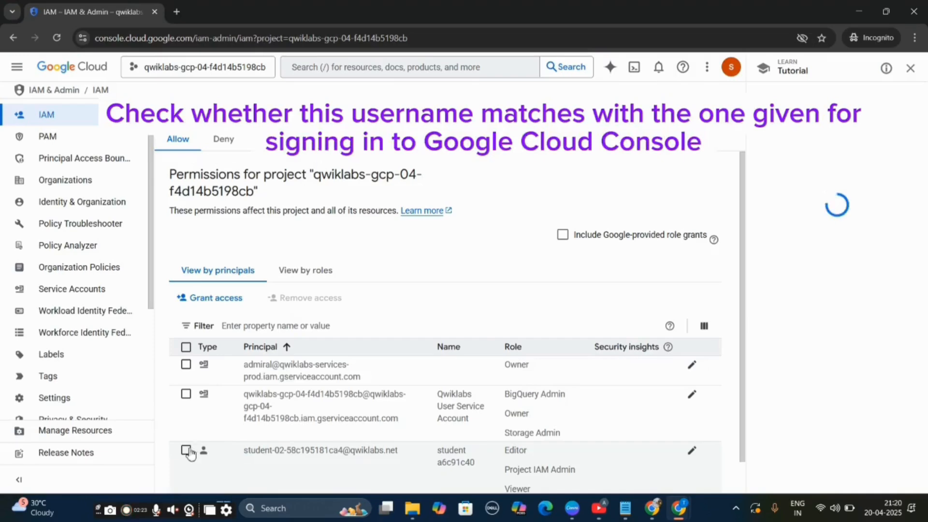
left_click(186, 450)
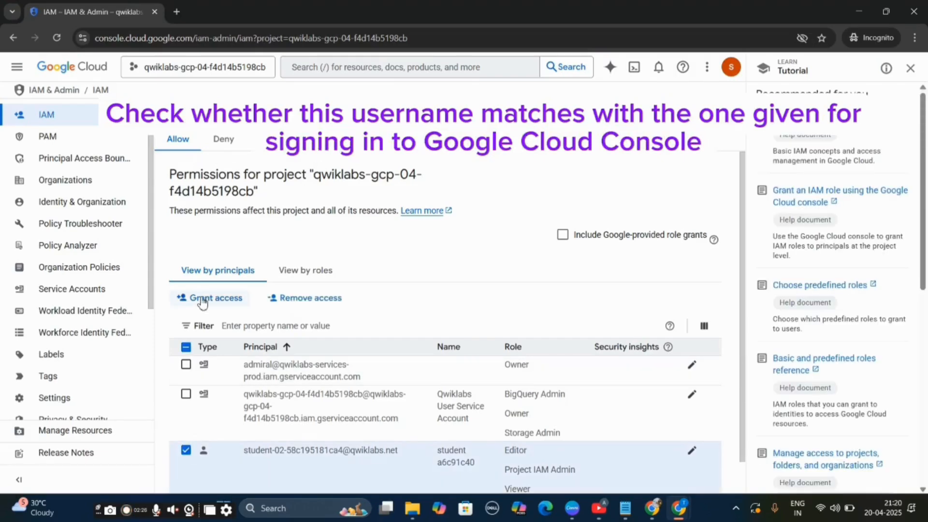
left_click(209, 298)
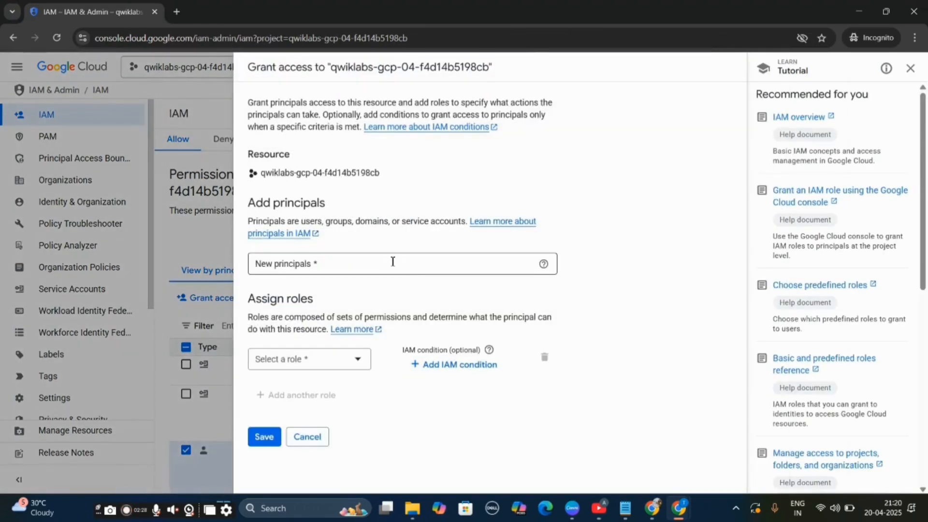
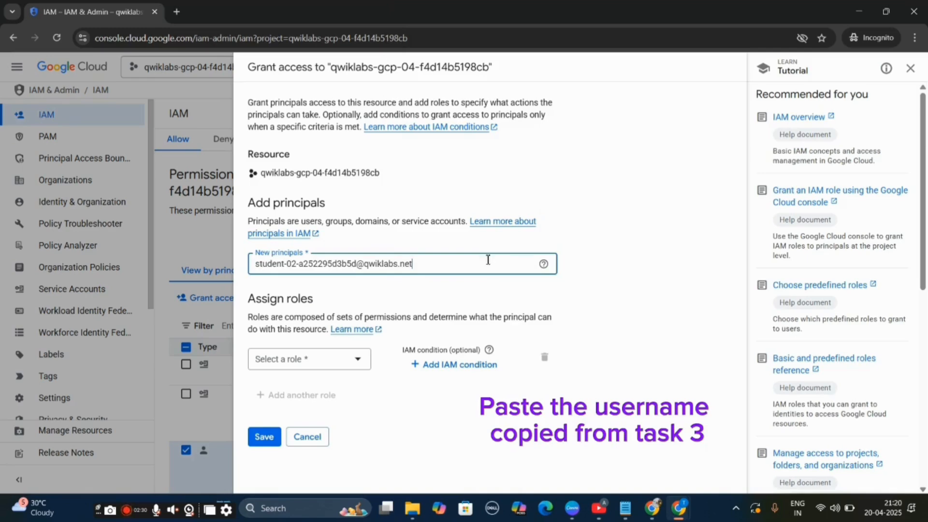
left_click(309, 359)
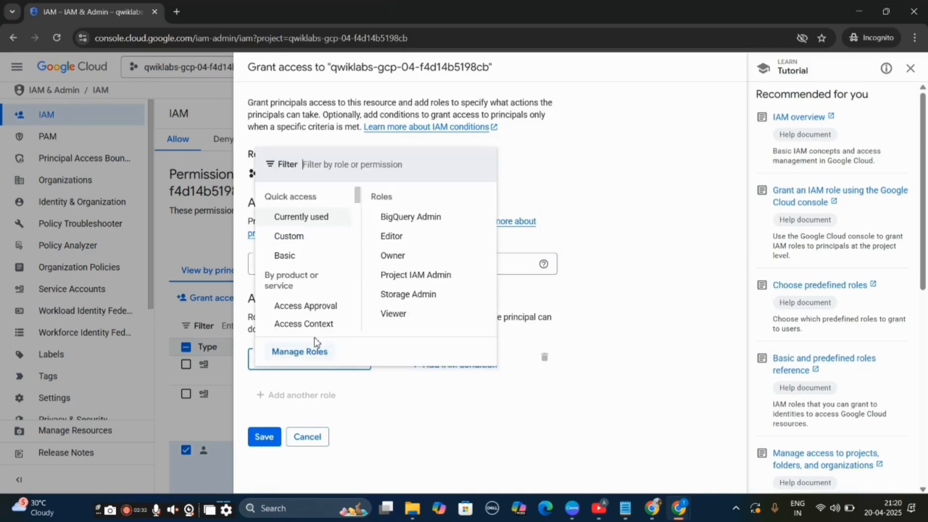
left_click(394, 313)
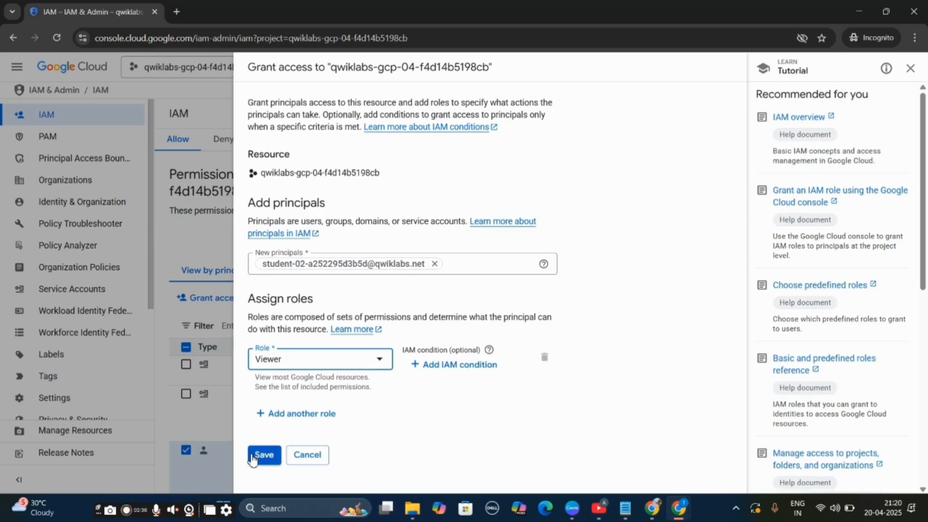
left_click(264, 455)
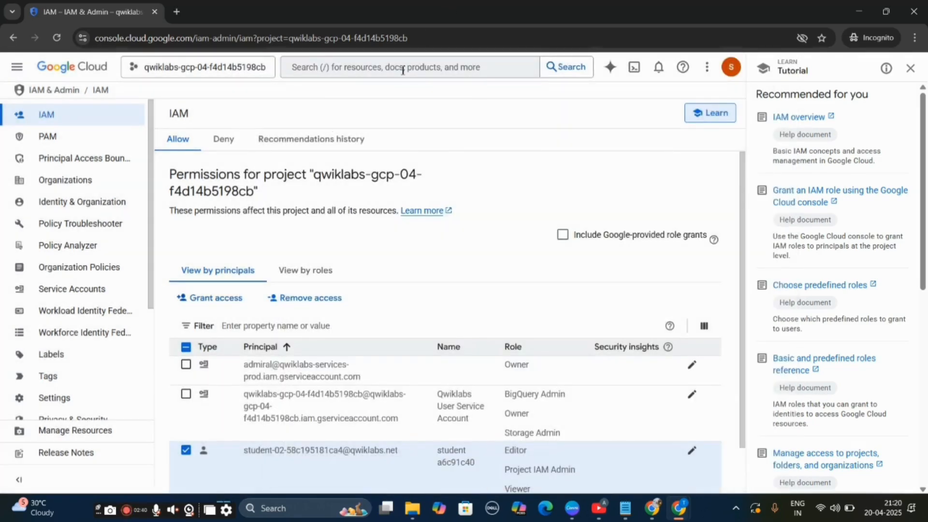
mouse_move(691, 506)
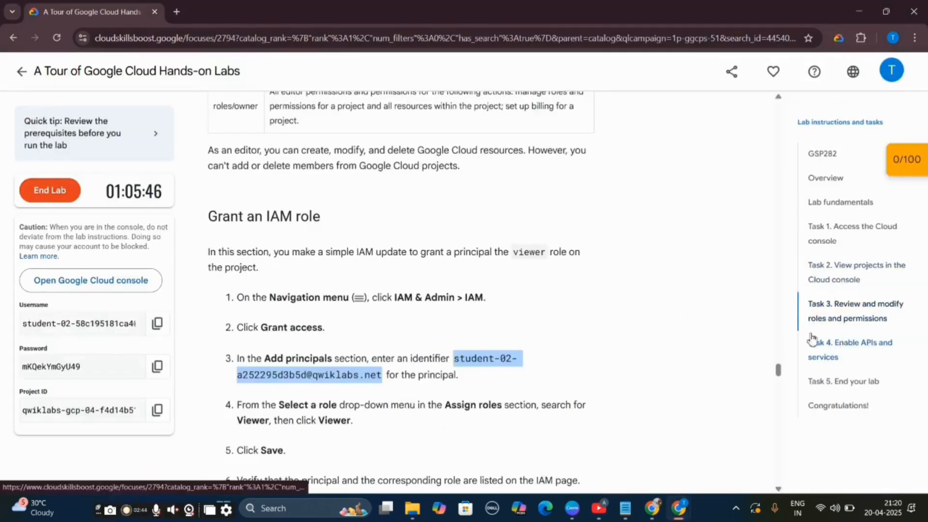
Search the console for 'dialog' and open the Dialogflow API result.
left_click(851, 349)
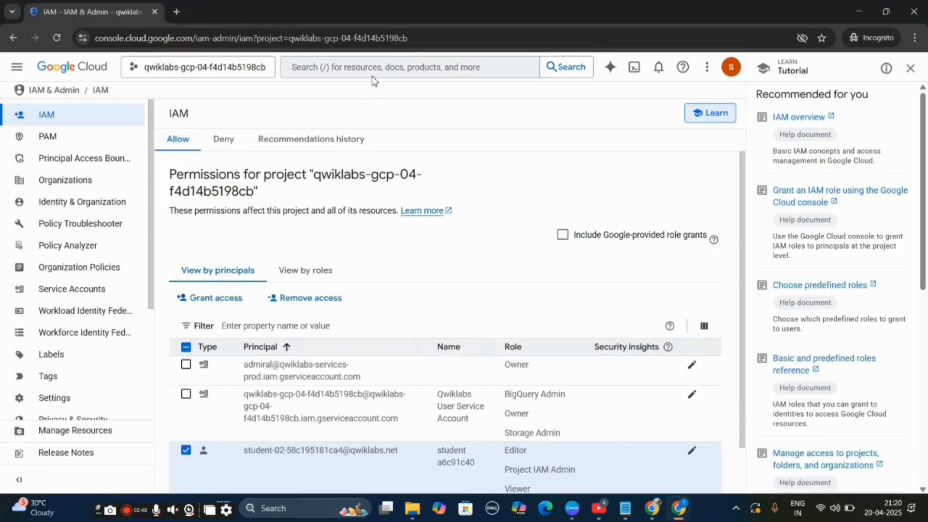
left_click(409, 66)
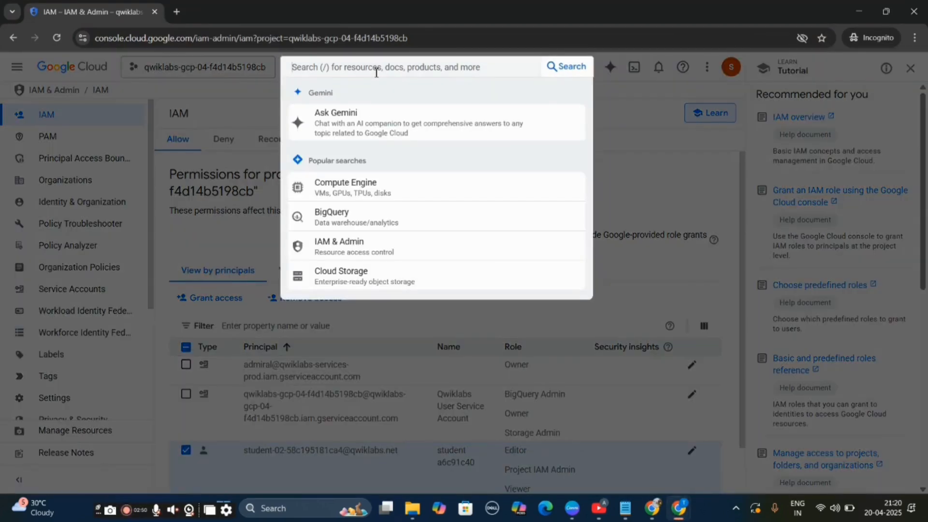
type("dialog")
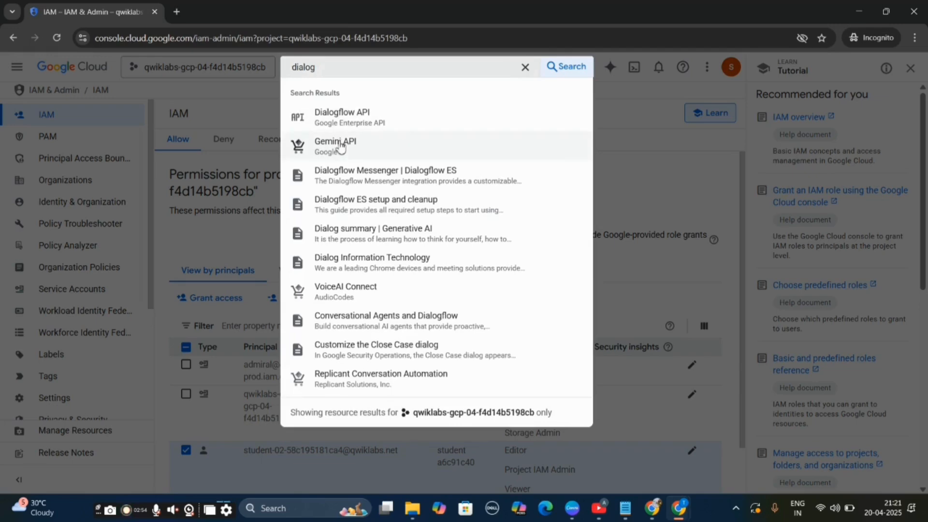
left_click(342, 116)
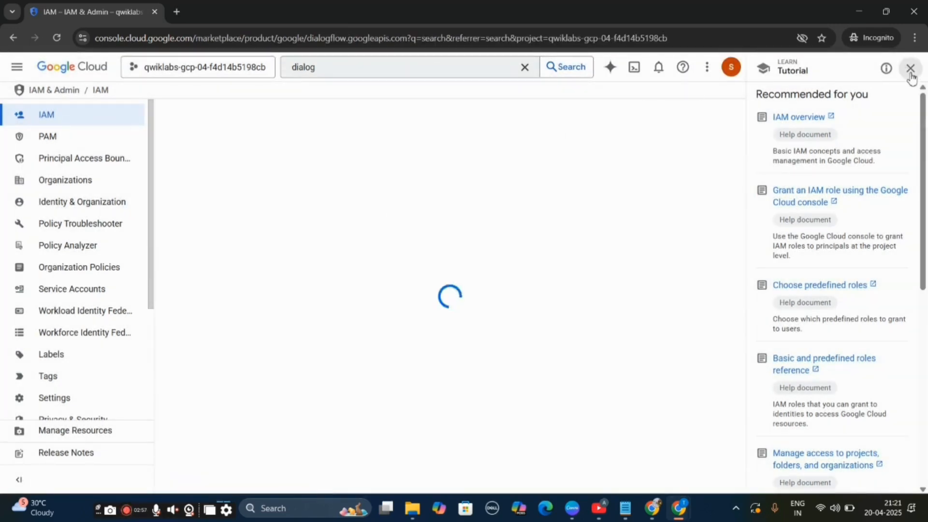
Dismiss the tutorial panel and enable the Dialogflow API for the lab project.
left_click(911, 69)
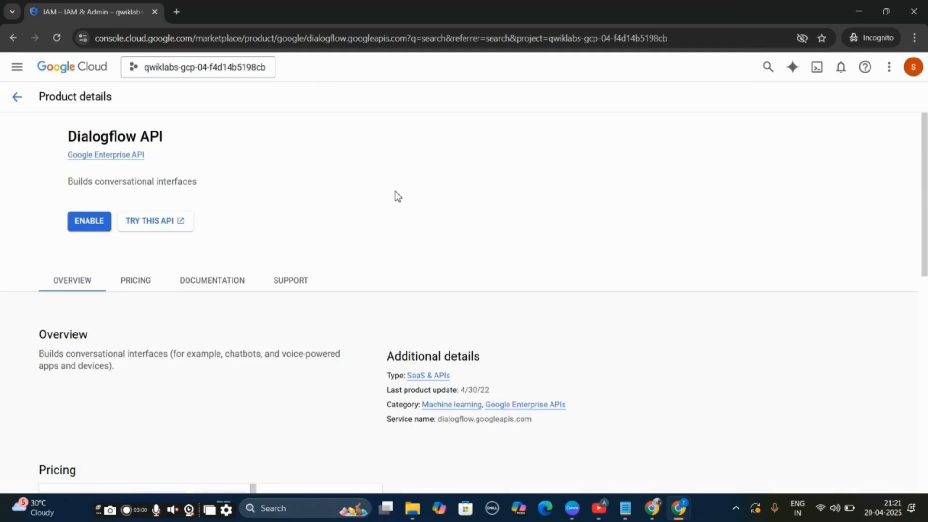
left_click(89, 221)
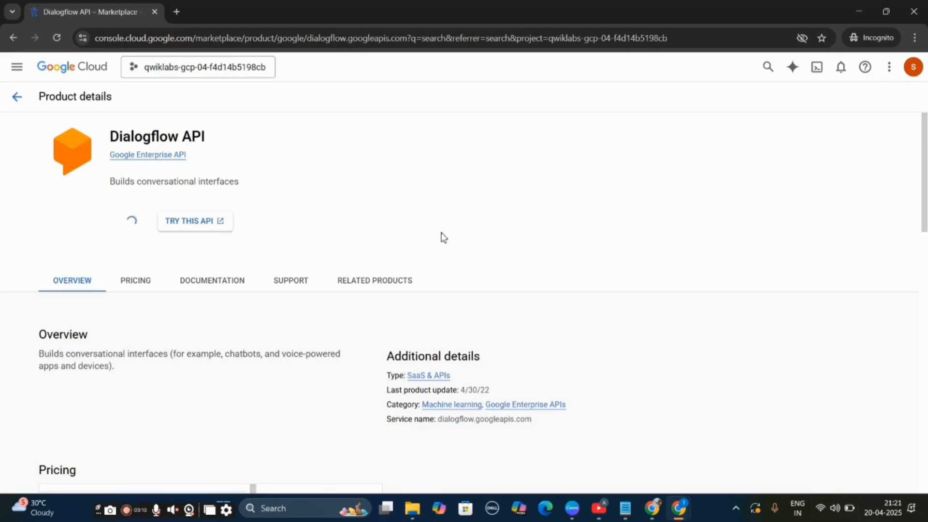
mouse_move(353, 201)
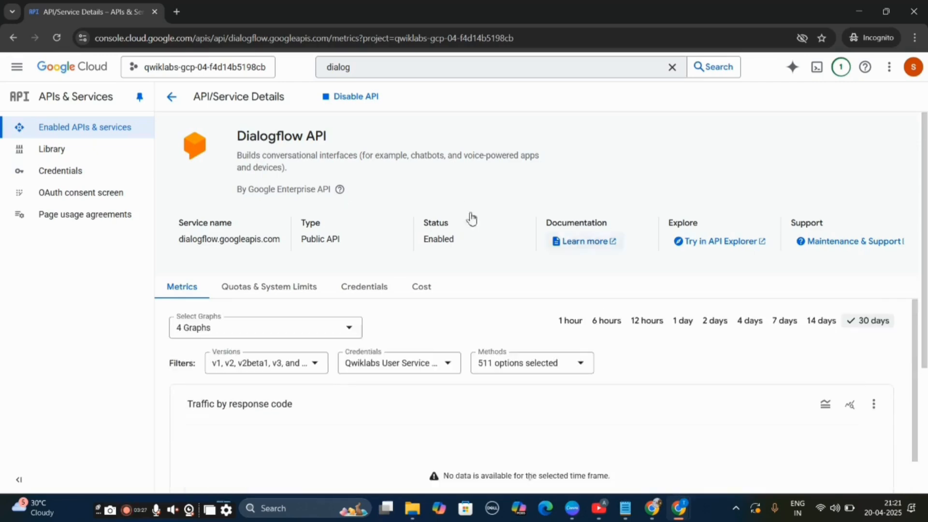
Verify the IAM role and Dialogflow API checkpoints on the lab page for 100/100.
left_click(91, 12)
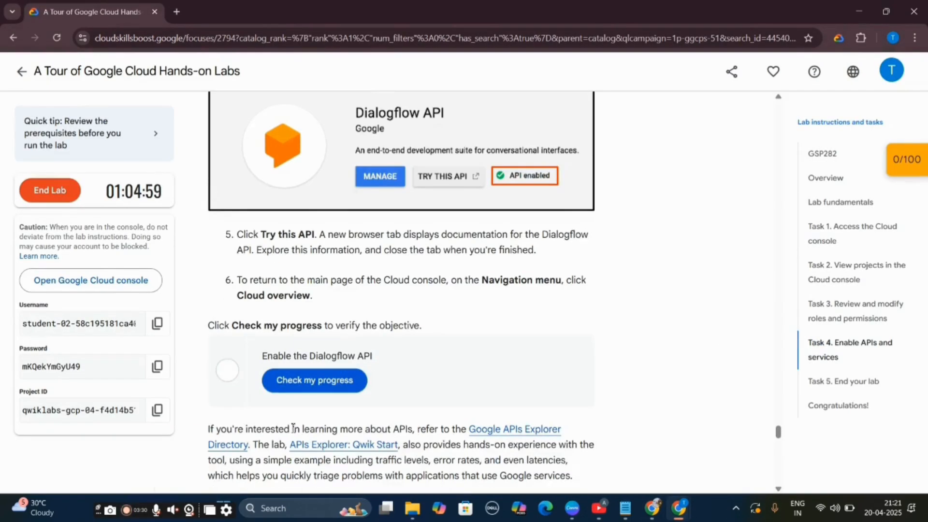
left_click(315, 380)
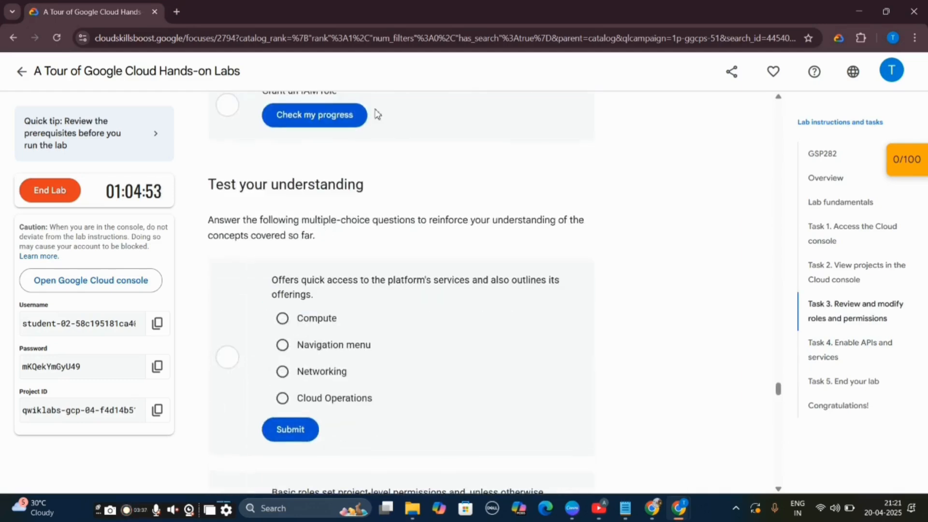
scroll("up", 3)
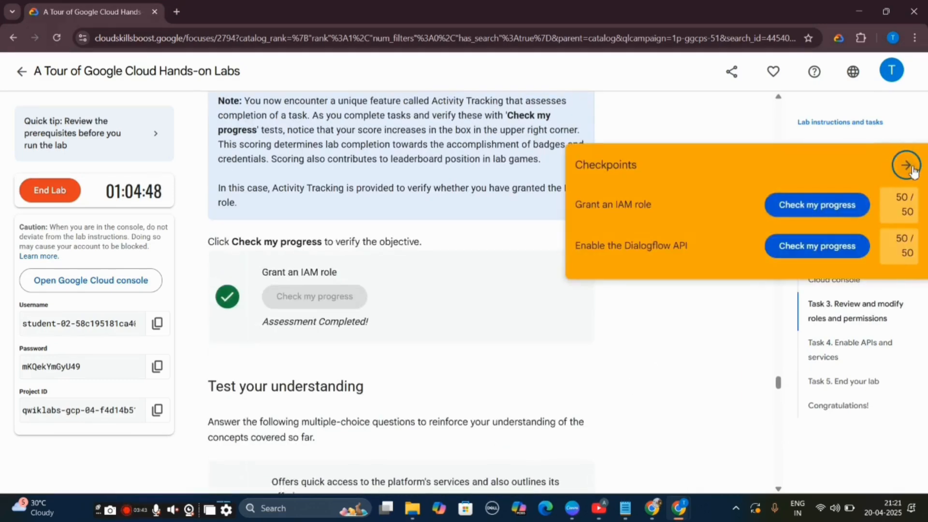
left_click(907, 165)
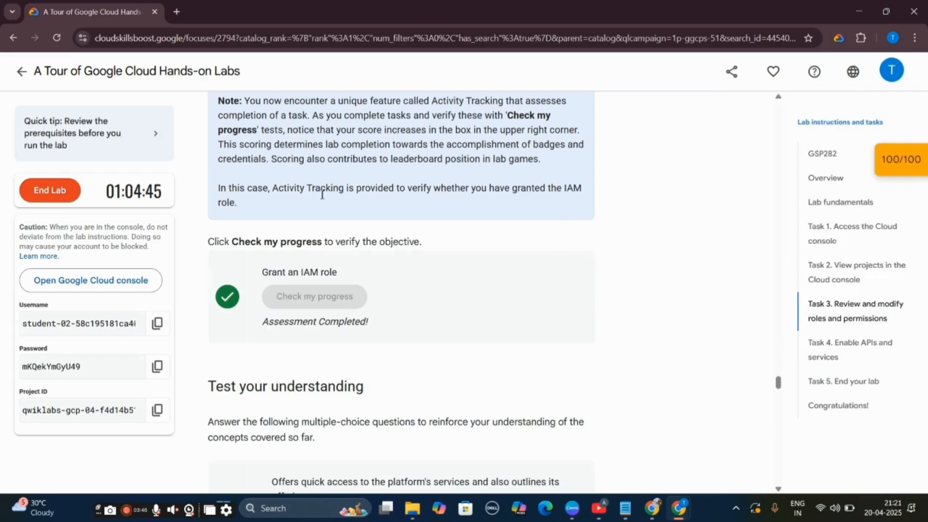
left_click(50, 190)
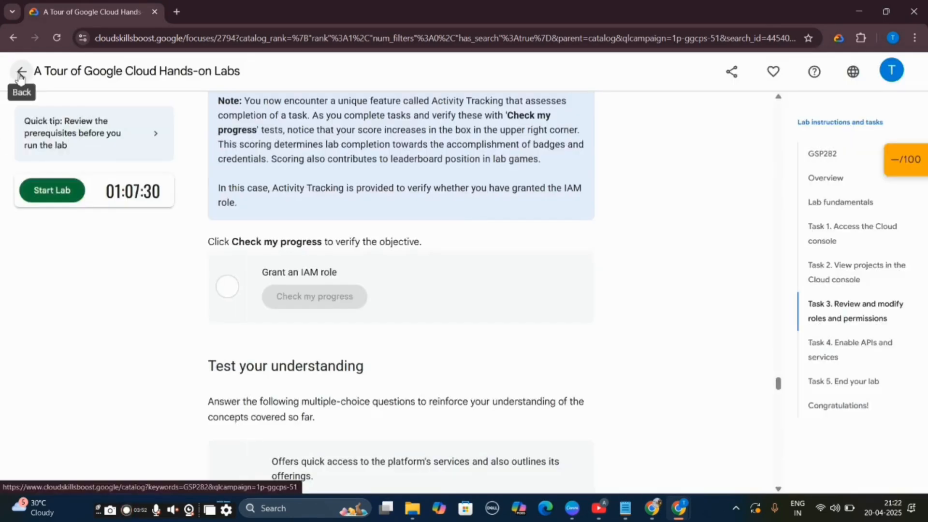
Return to the catalog and open Account settings' Subscriptions and credits page (429 credits).
left_click(21, 71)
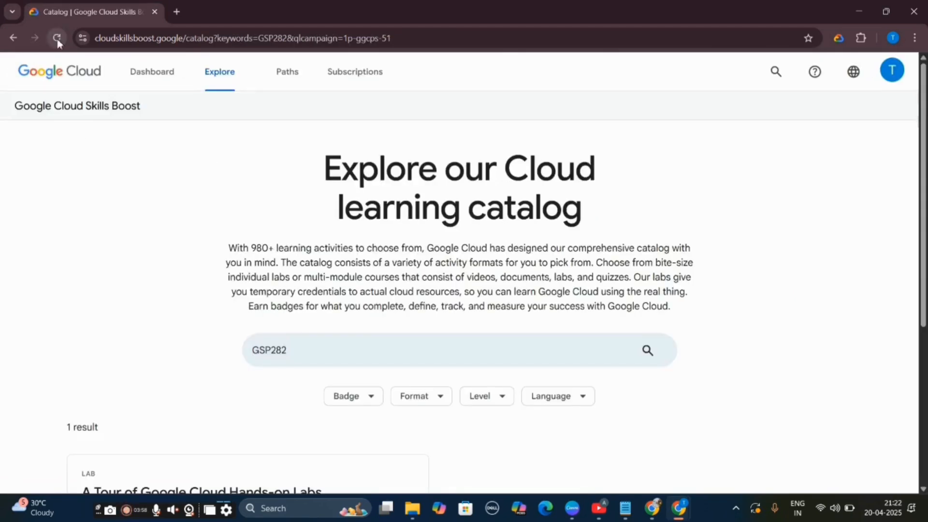
left_click(57, 38)
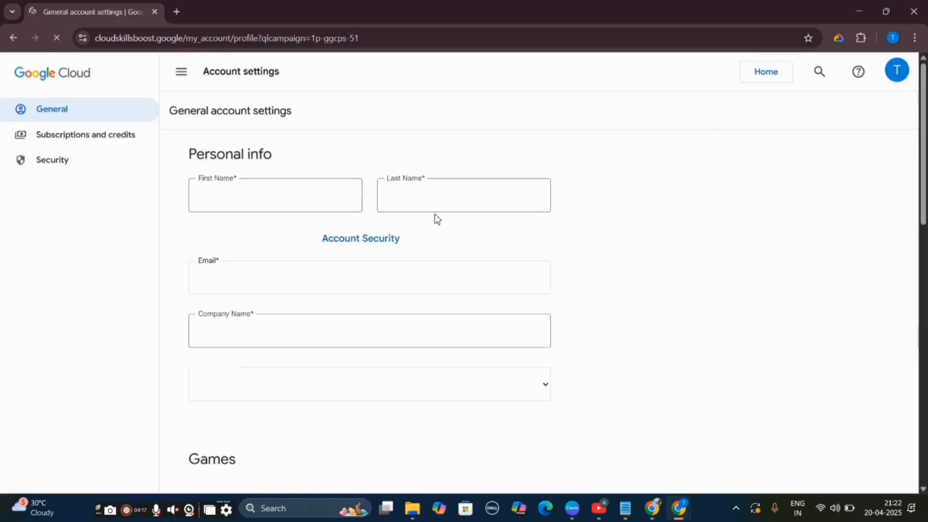
left_click(84, 134)
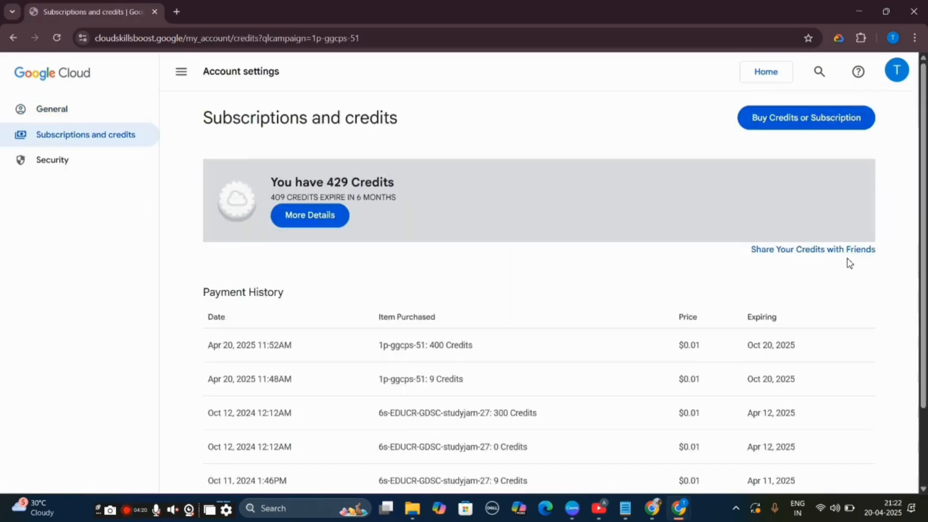